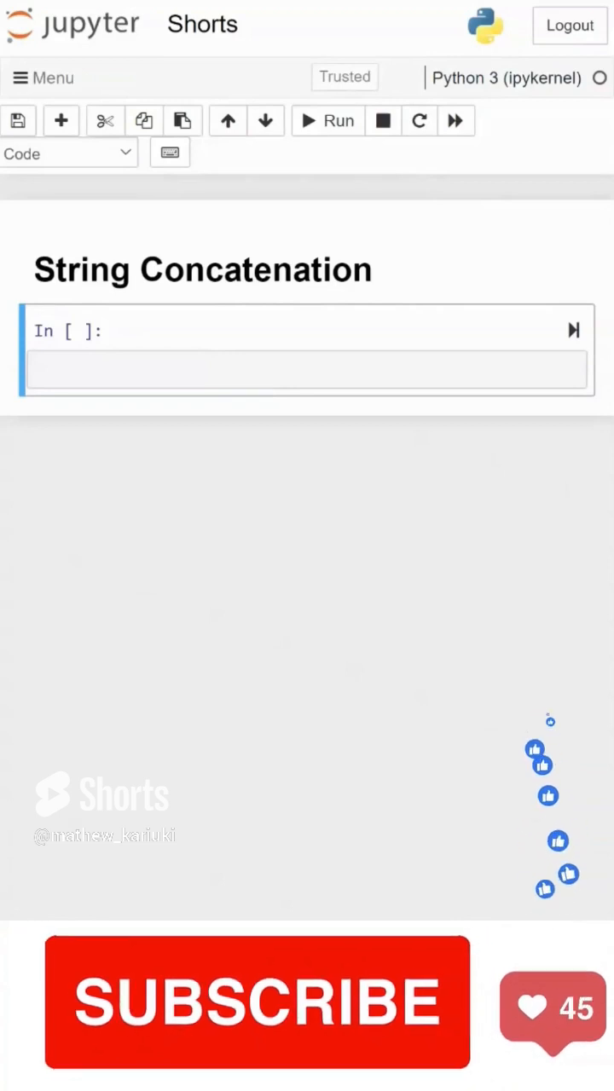
Define name = "John" and age = 30 in the String Concatenation code cell
type("name = \"John\"")
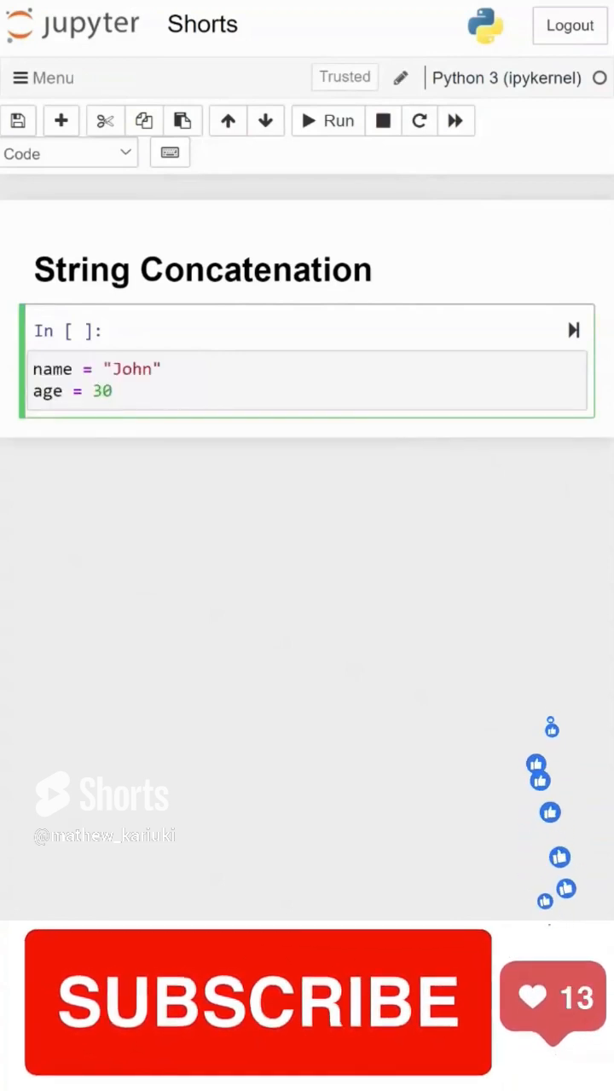
left_click(102, 391)
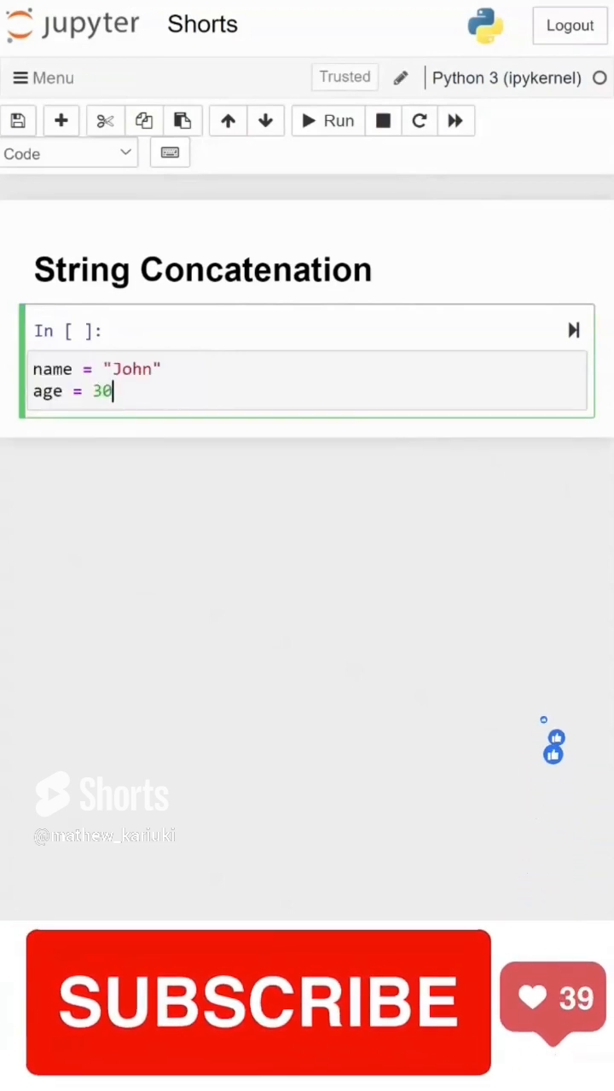
Print the name-and-age sentence via +, format() and an f-string, then run the cell
key("enter")
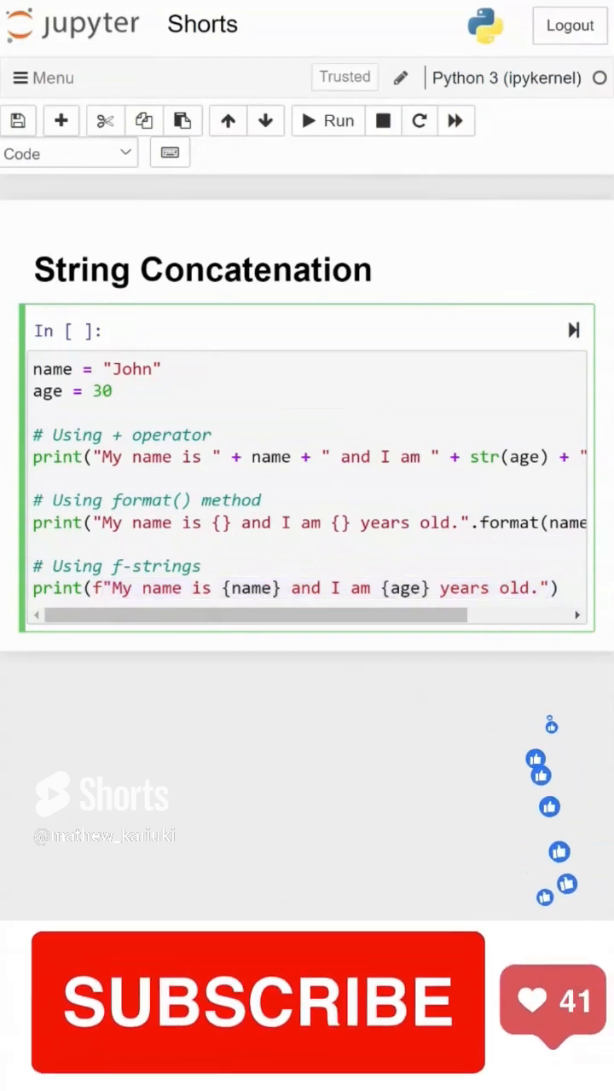
left_click(328, 120)
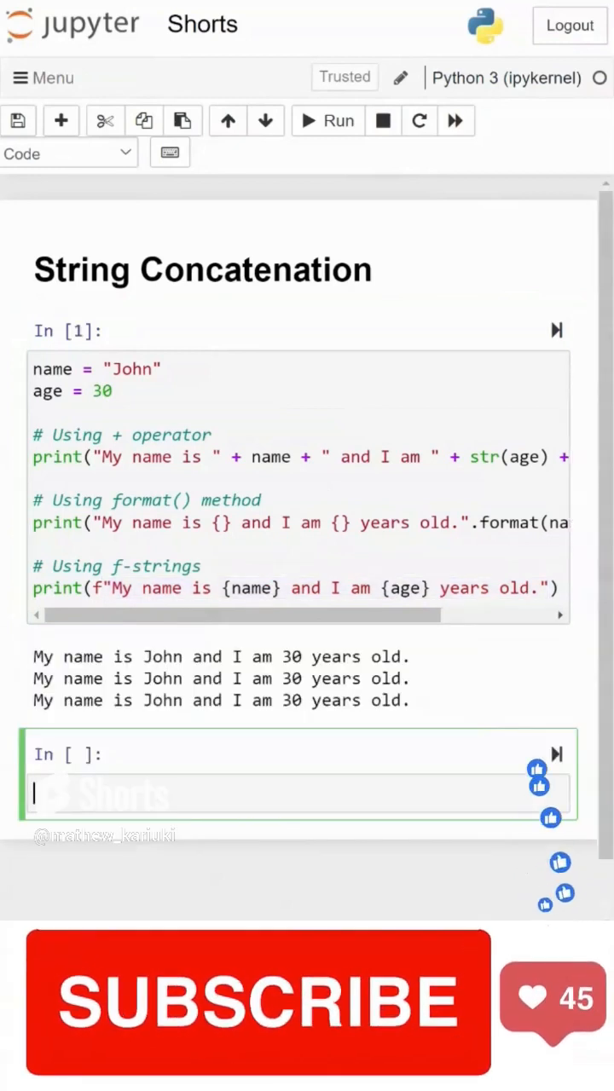